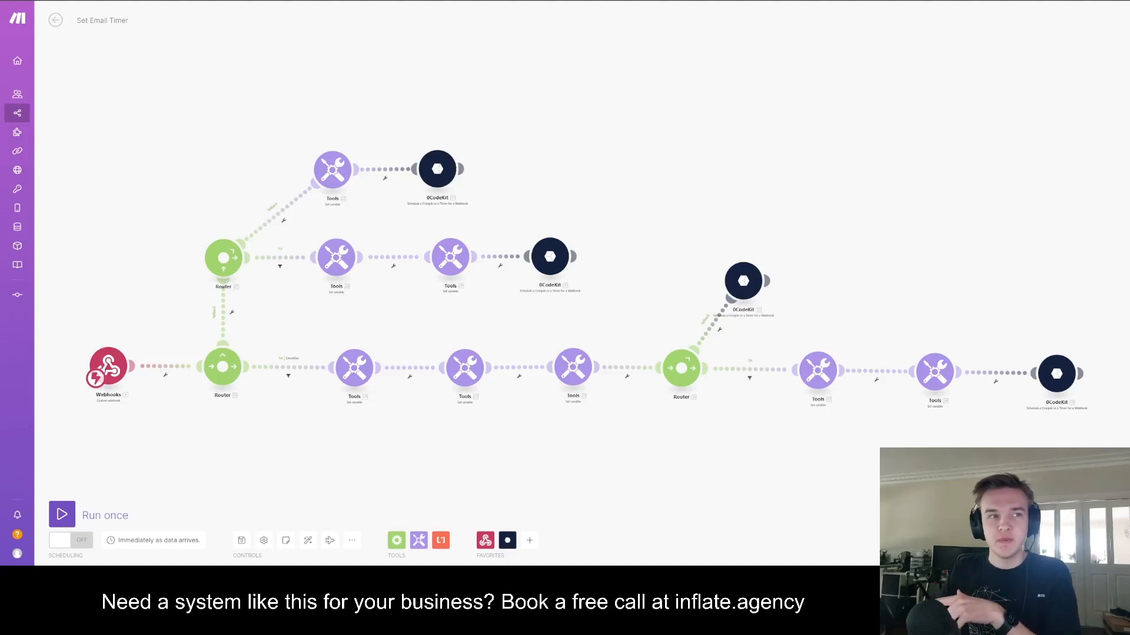
mouse_move(576, 451)
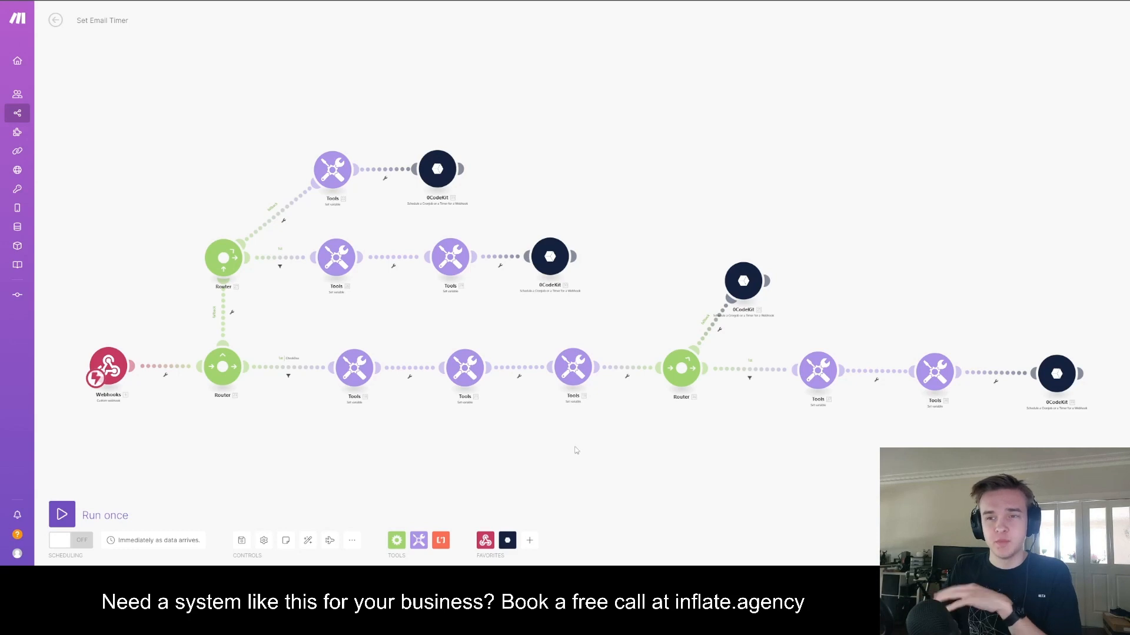
mouse_move(626, 425)
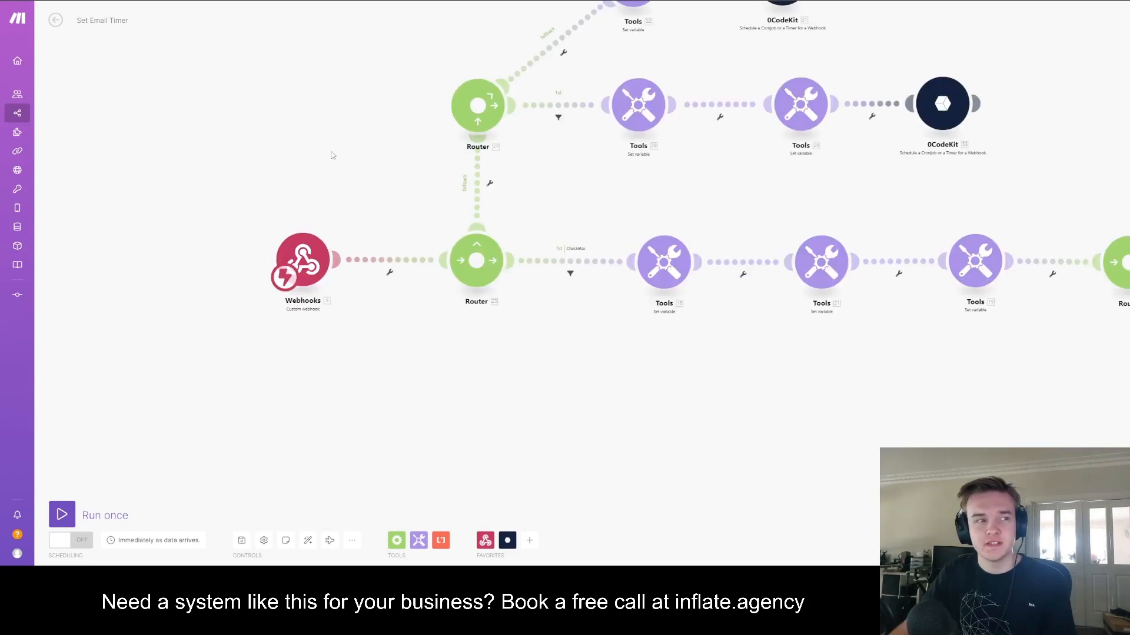
mouse_move(625, 192)
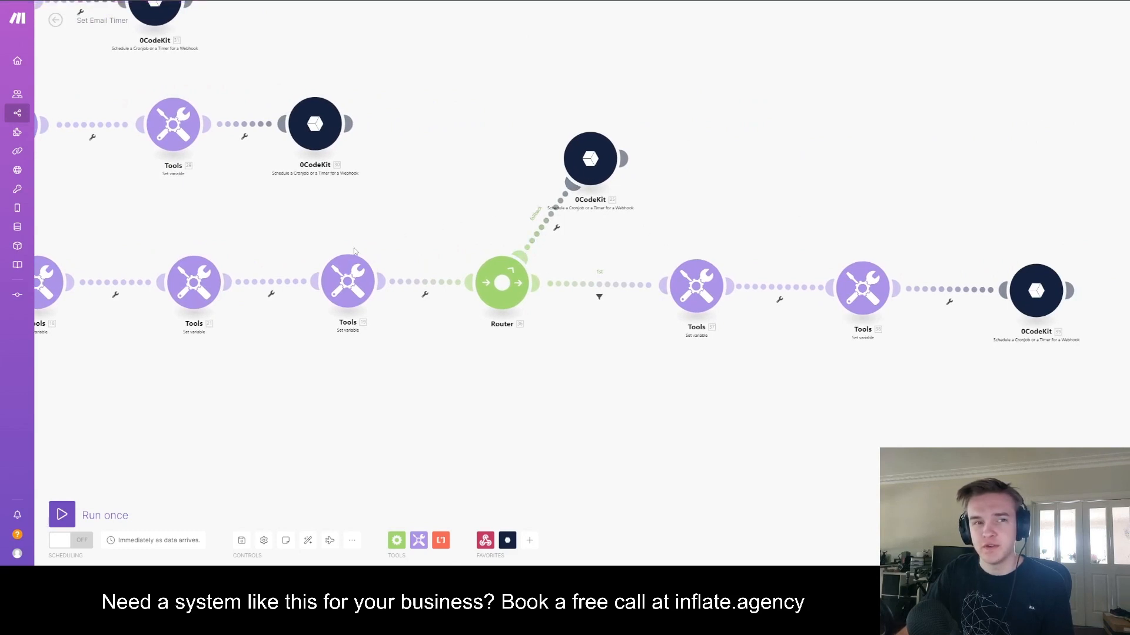
mouse_move(576, 245)
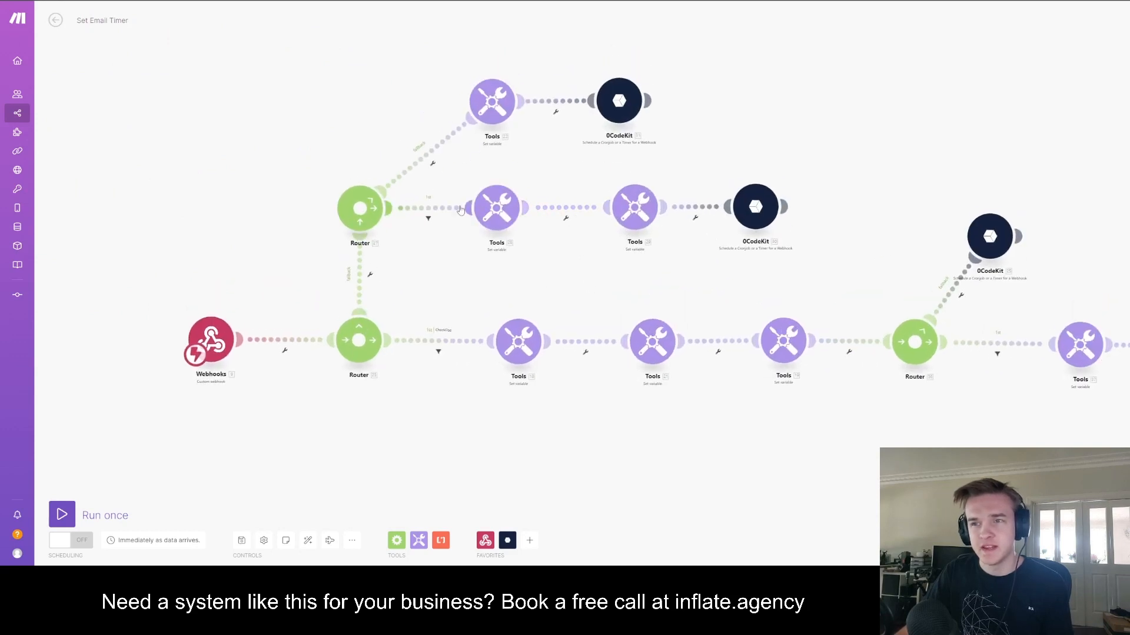
mouse_move(564, 215)
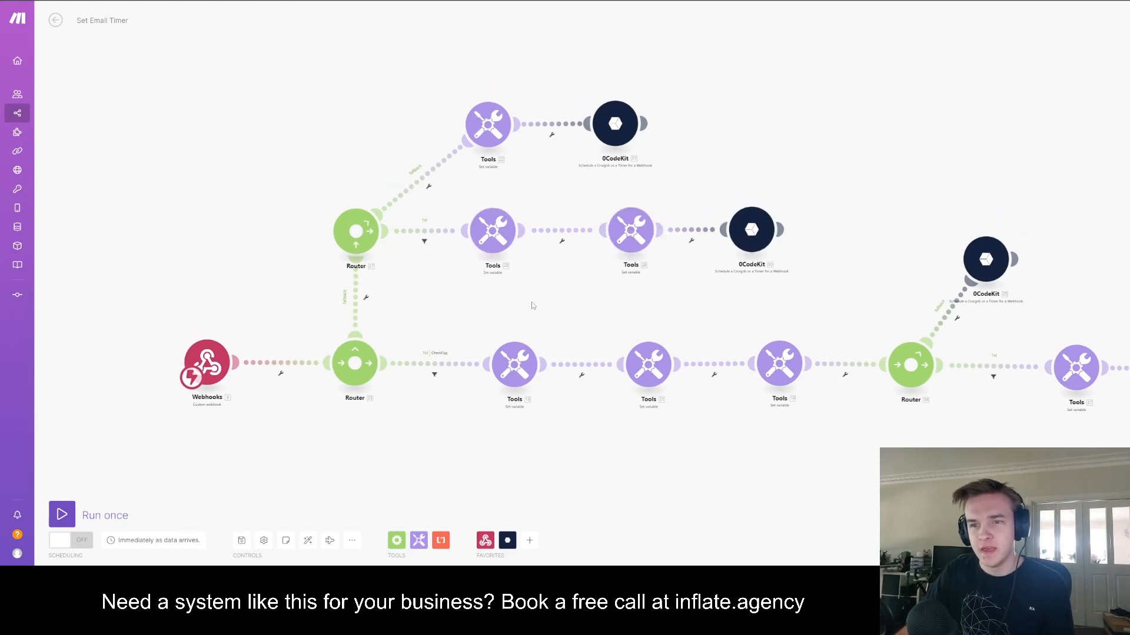
mouse_move(478, 166)
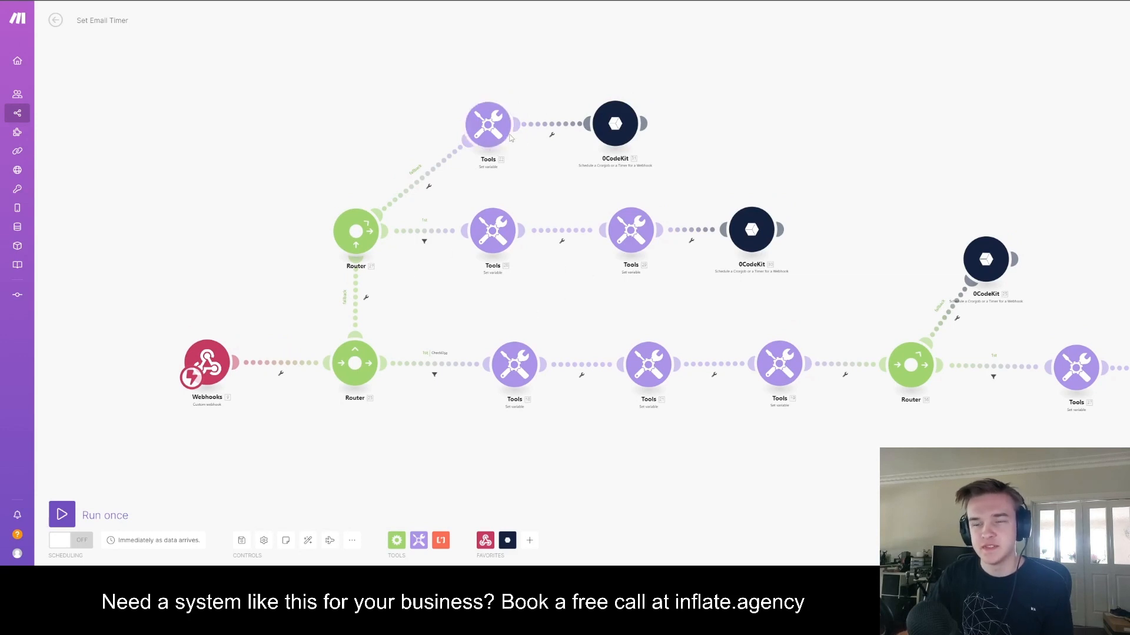
mouse_move(503, 67)
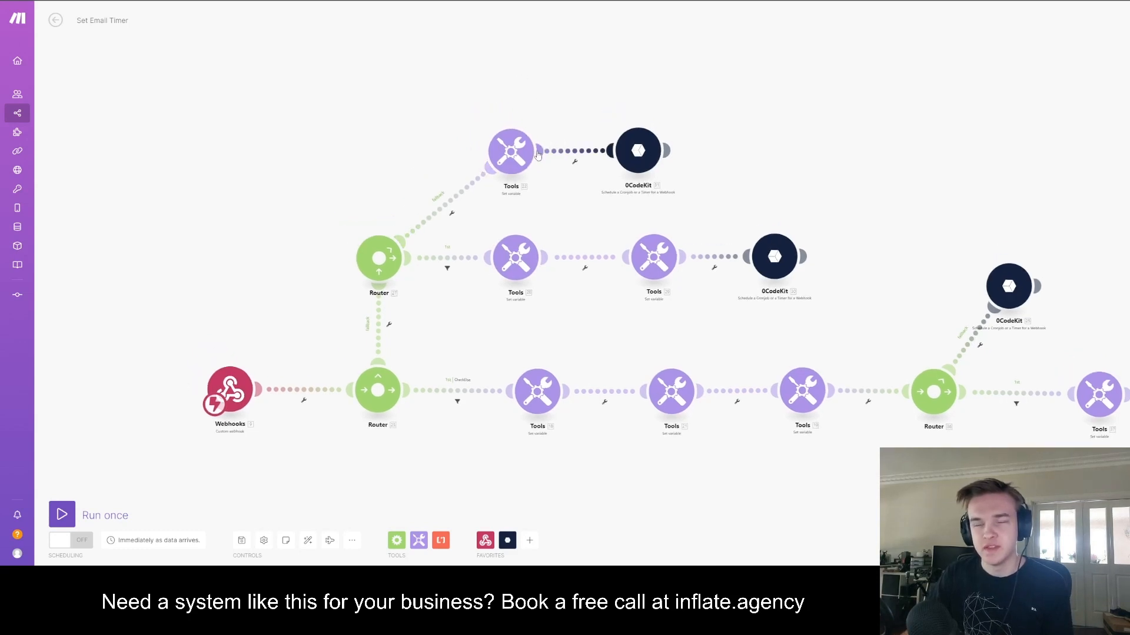
mouse_move(537, 164)
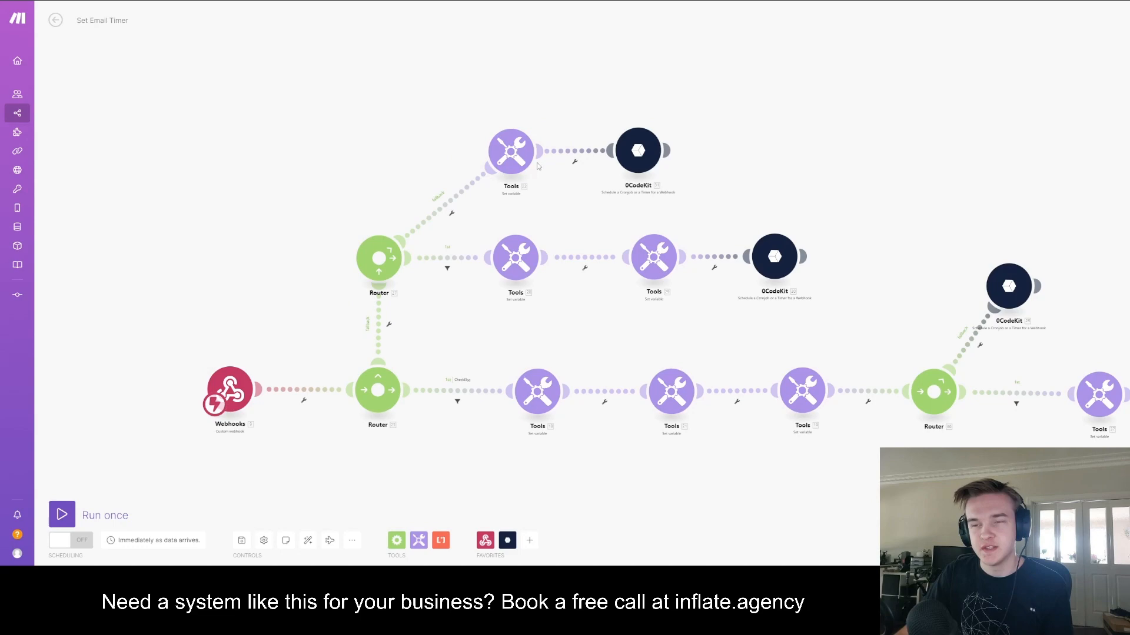
Step: Open the settings of the 0CodeKit module on the top fallback branch
scroll("down", 3)
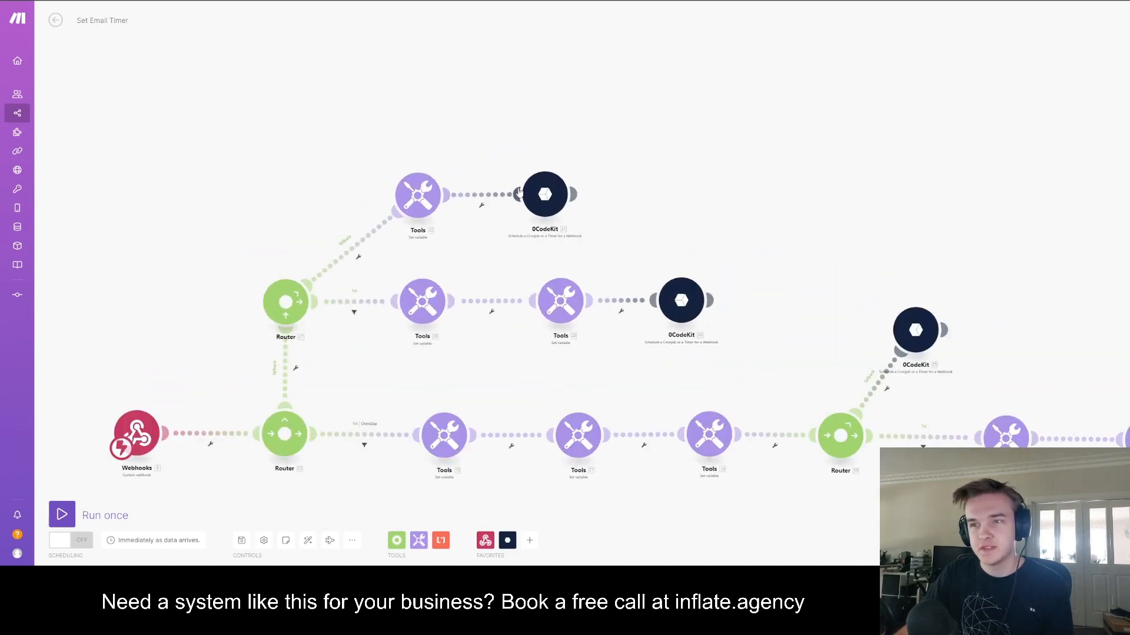
left_click(544, 194)
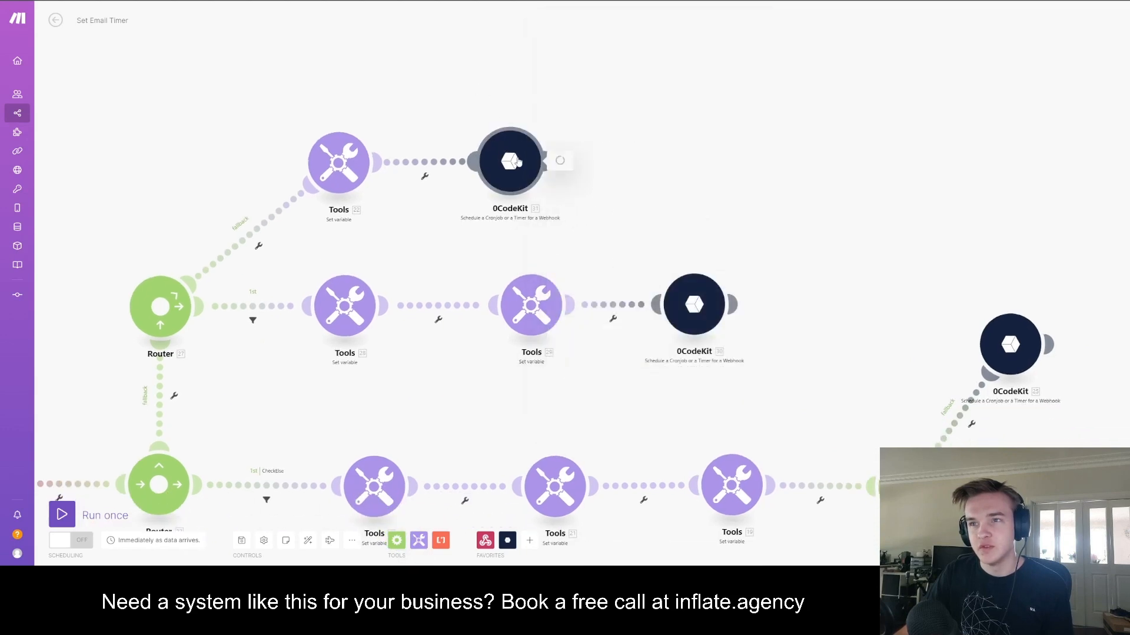
left_click(510, 160)
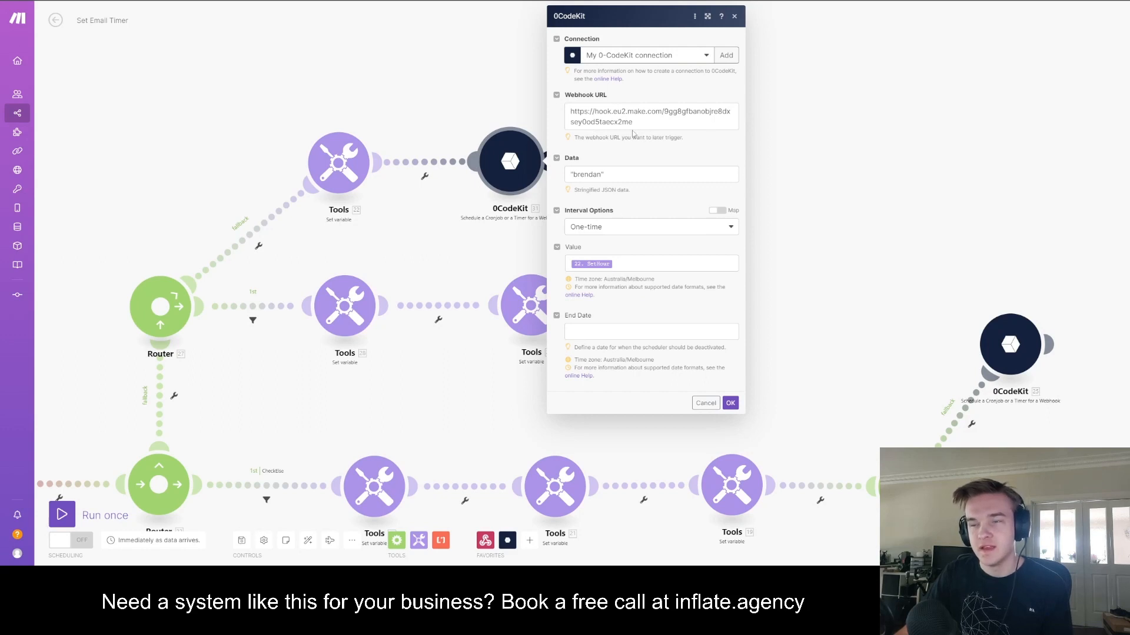
mouse_move(474, 108)
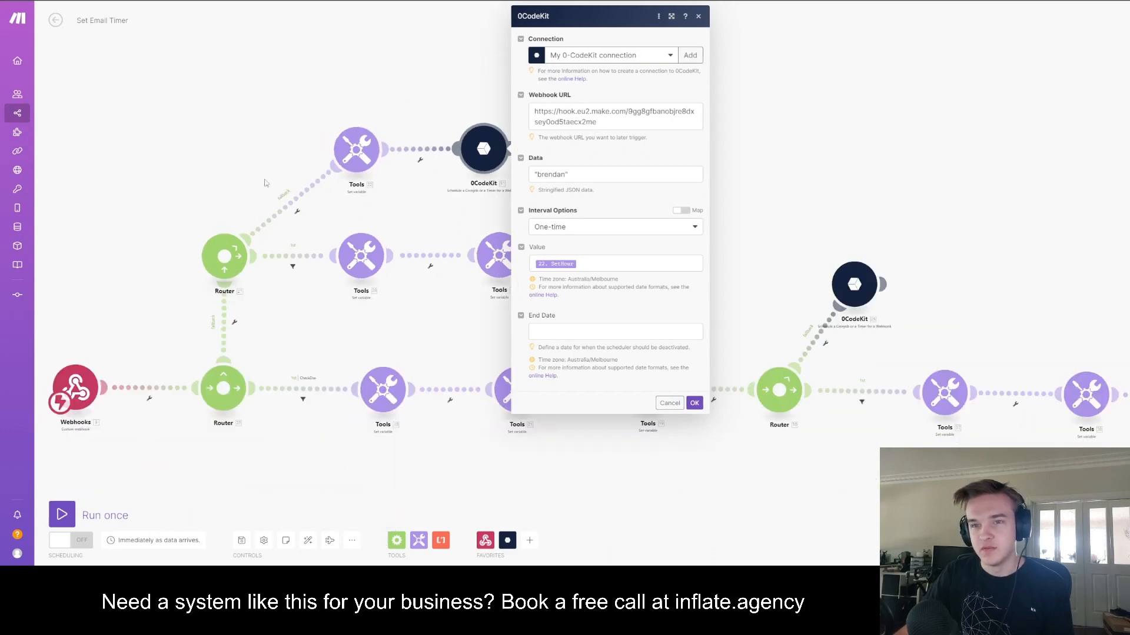
Step: Close the one-time webhook timer settings after reviewing Connection, Webhook URL, Data and Interval Options
left_click(694, 402)
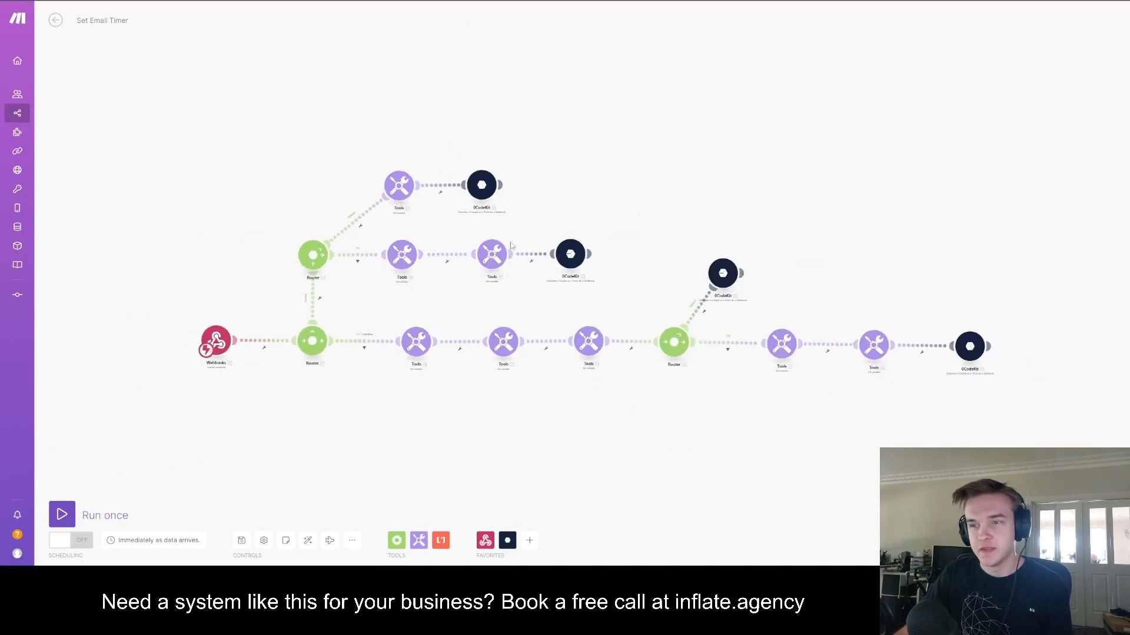
mouse_move(263, 540)
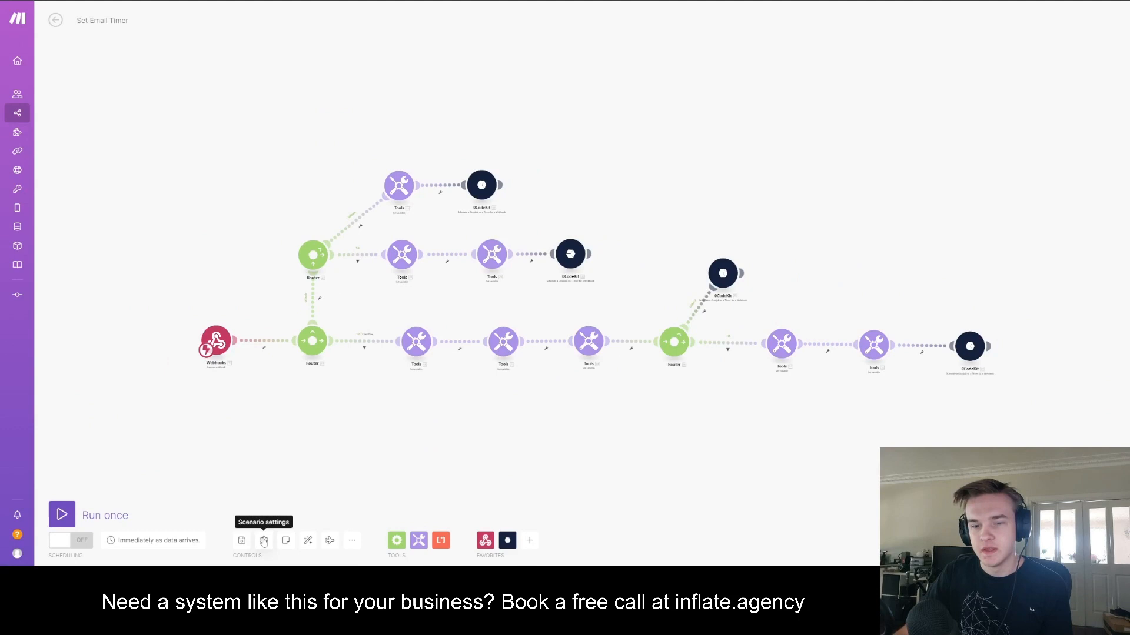